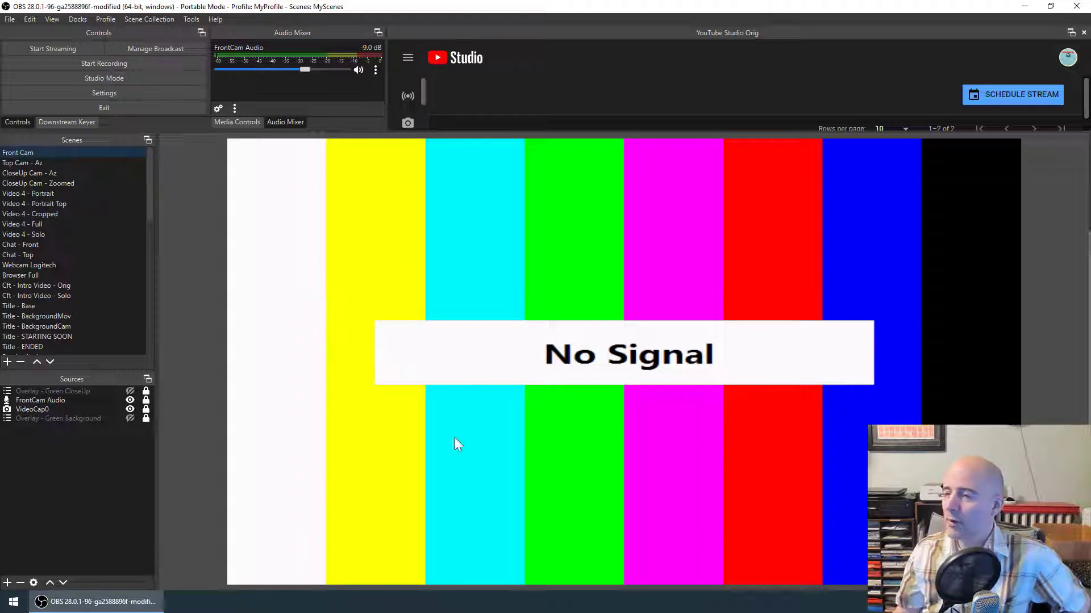
mouse_move(464, 453)
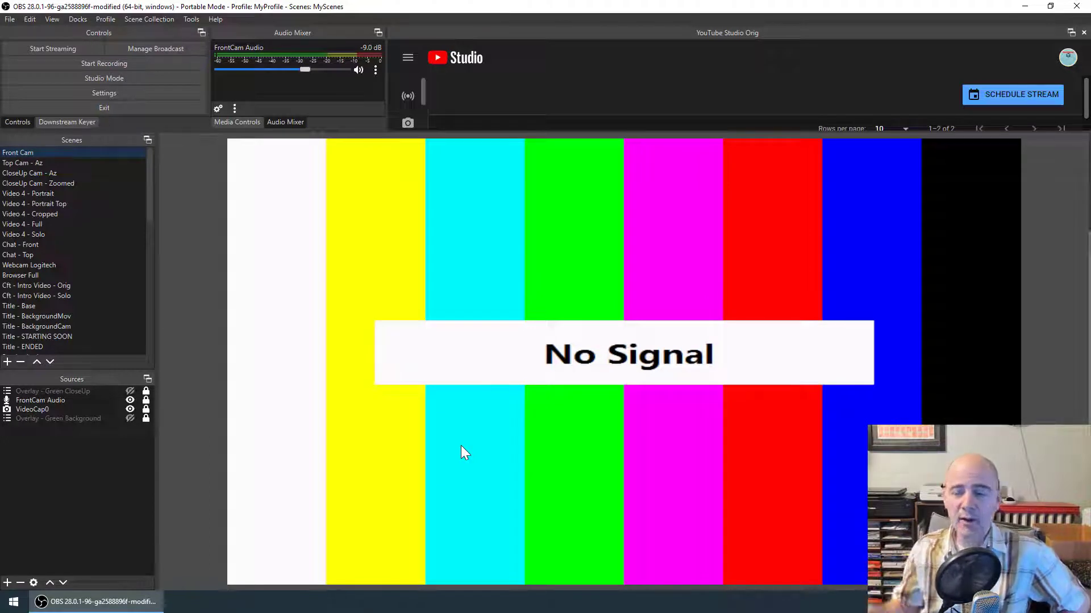
mouse_move(439, 432)
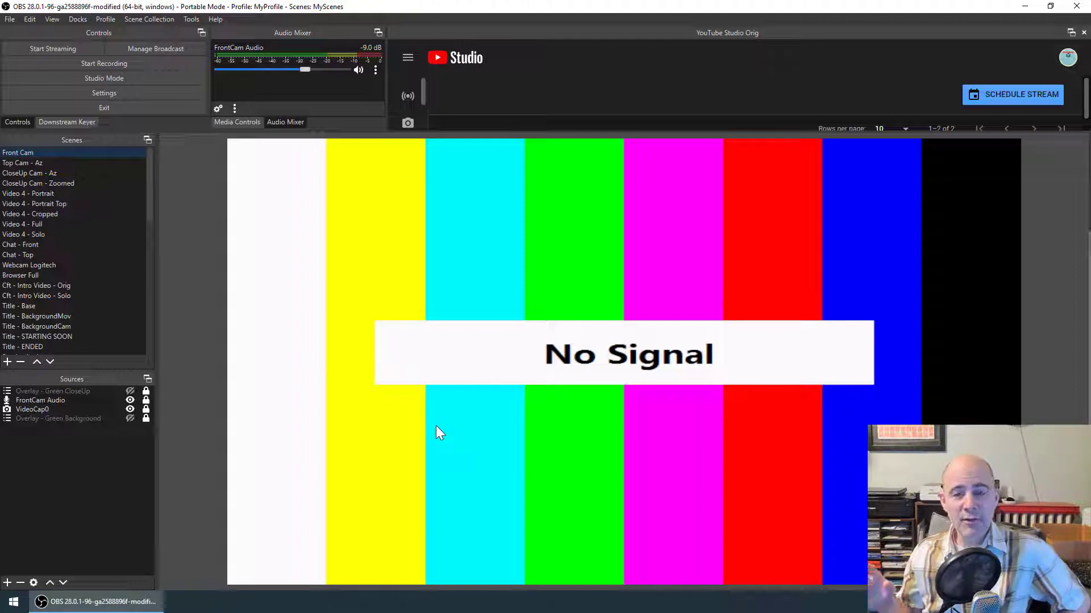
mouse_move(442, 436)
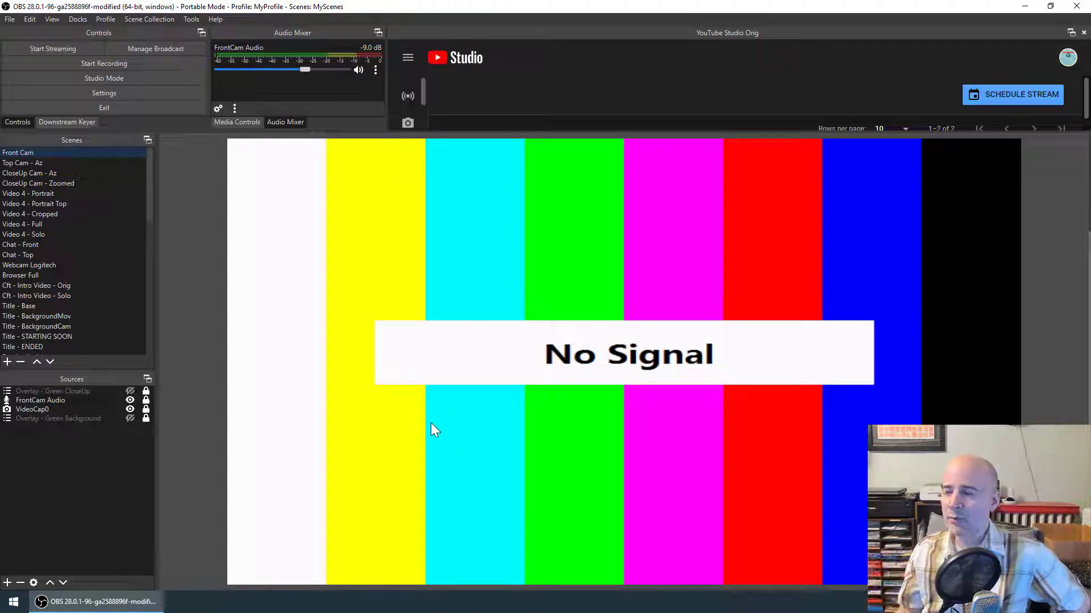
mouse_move(327, 390)
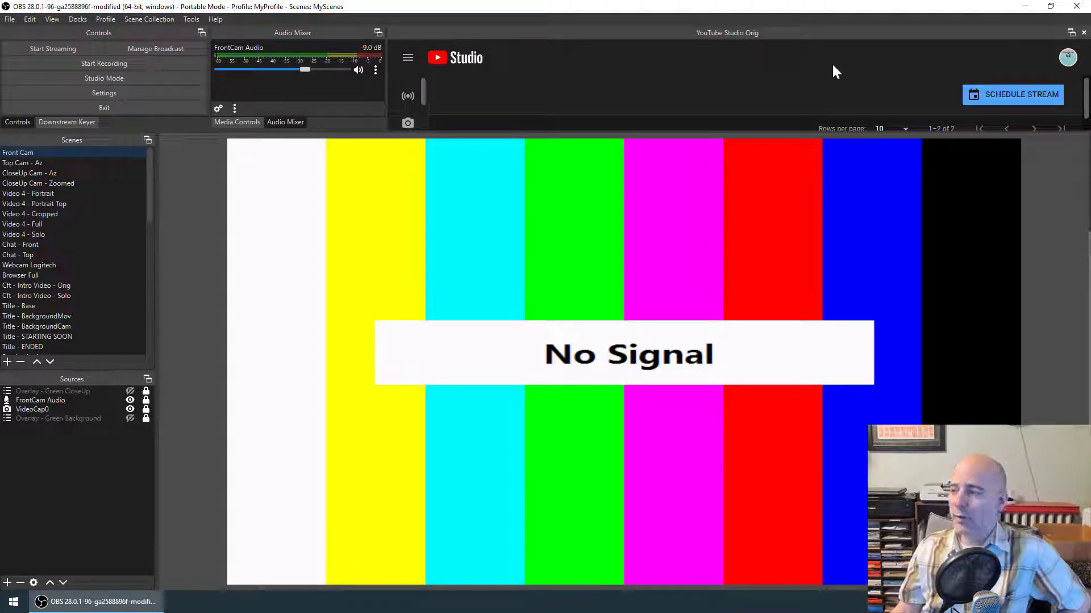
mouse_move(620, 69)
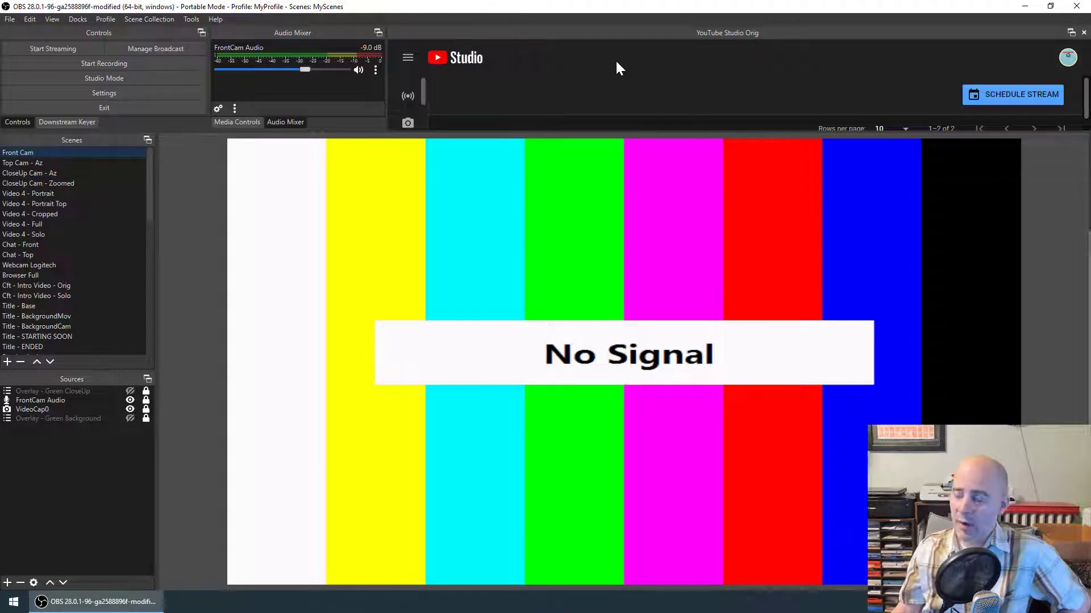
mouse_move(632, 66)
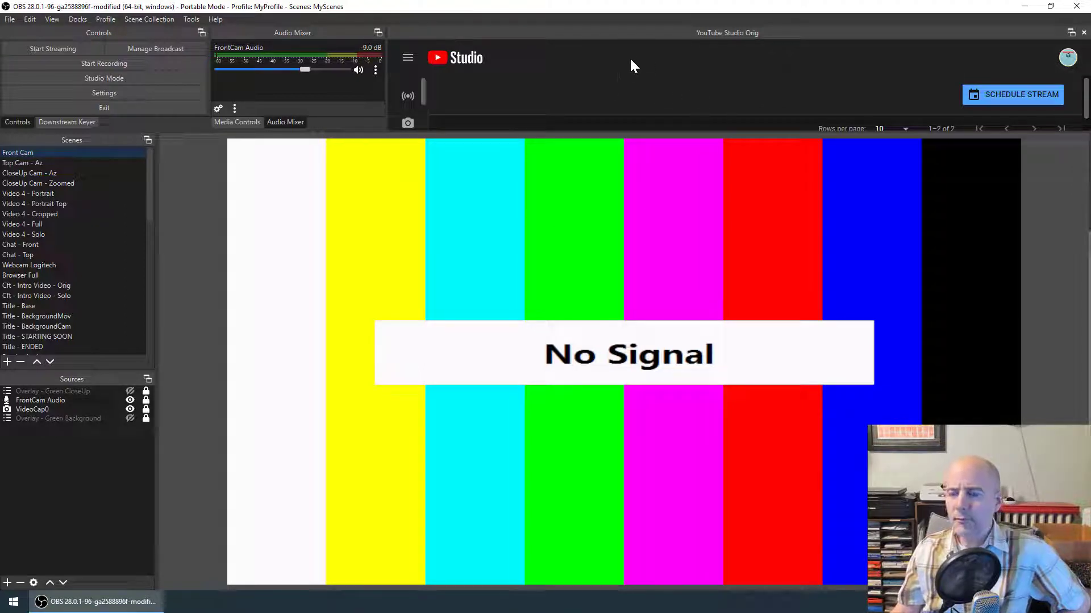
mouse_move(567, 95)
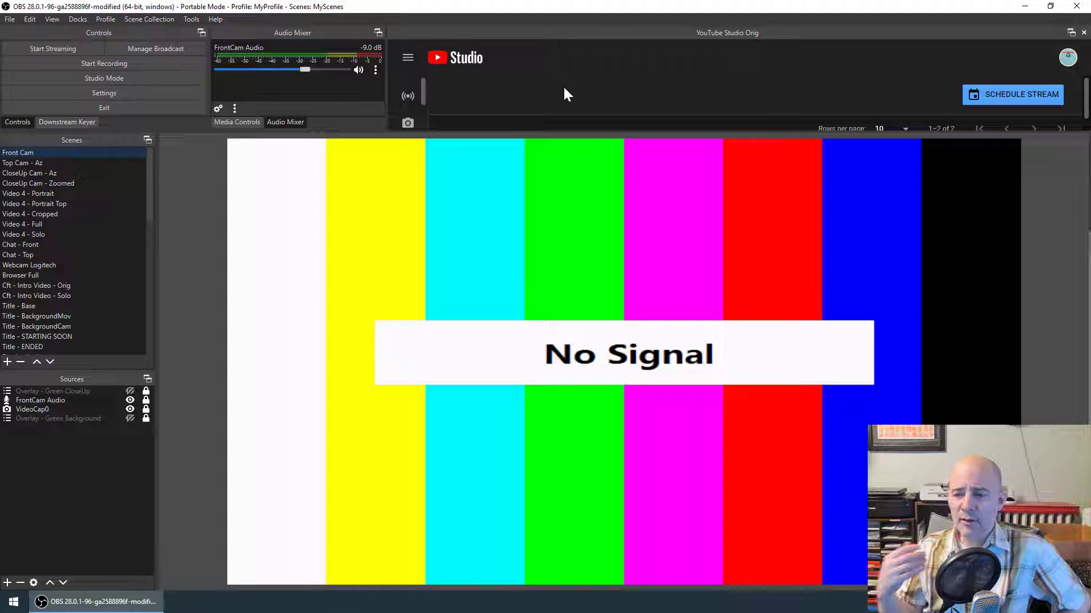
mouse_move(550, 61)
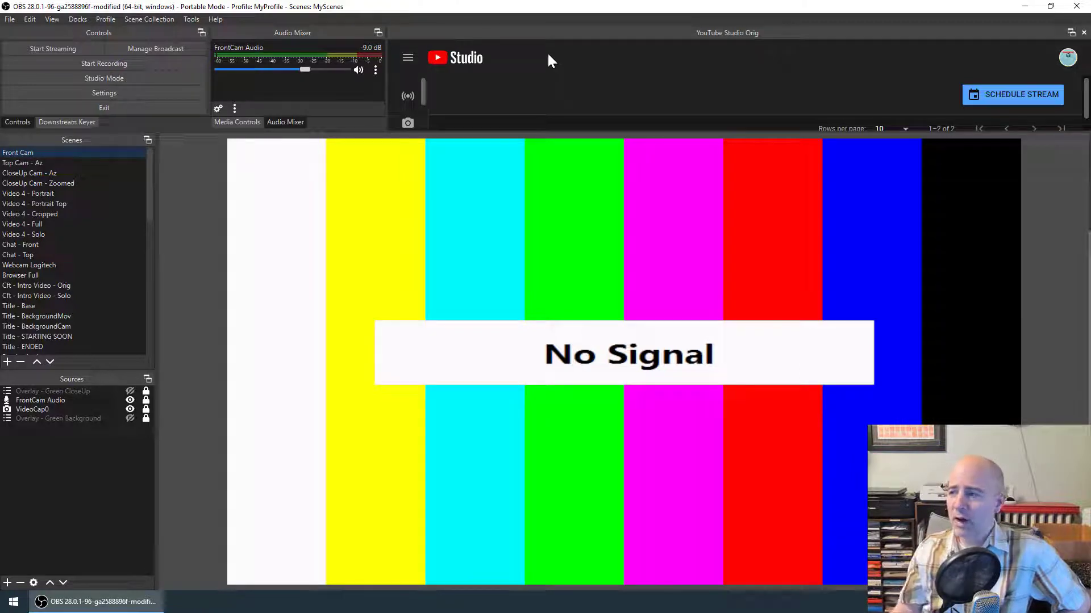
mouse_move(587, 48)
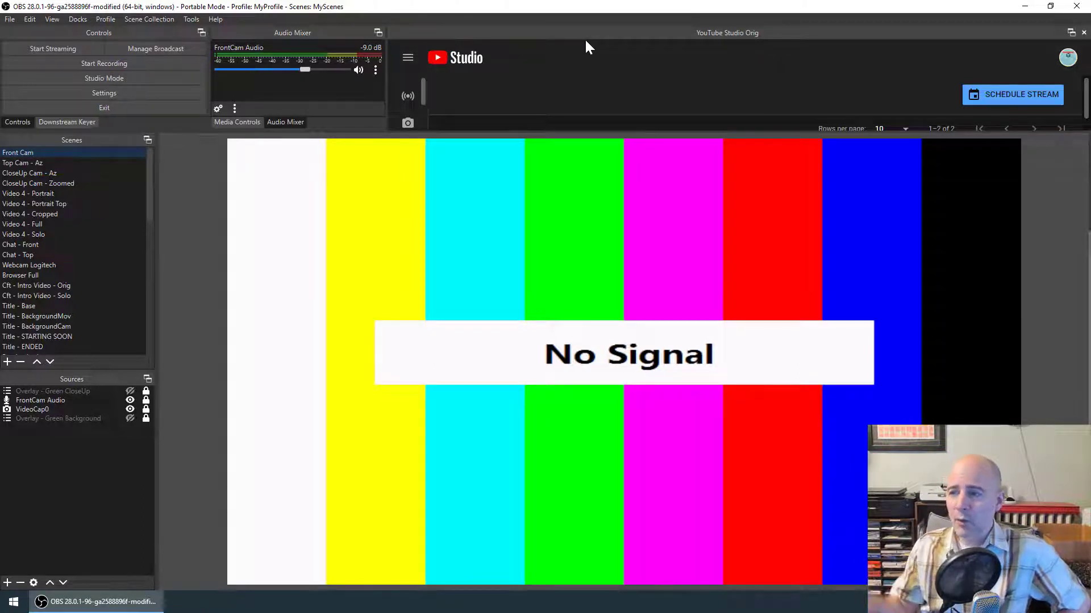
mouse_move(748, 49)
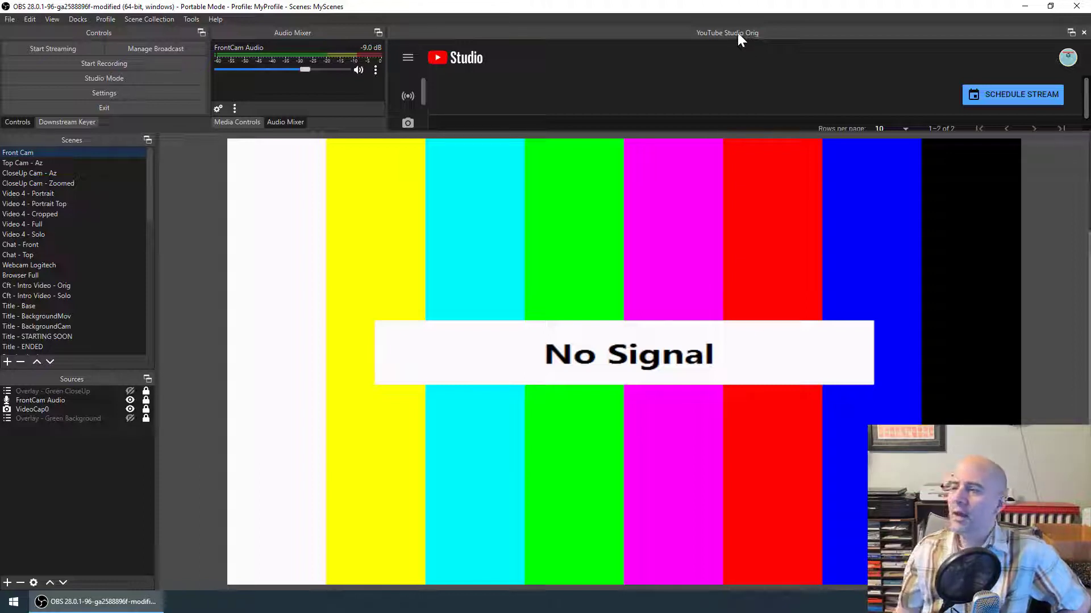
mouse_move(586, 89)
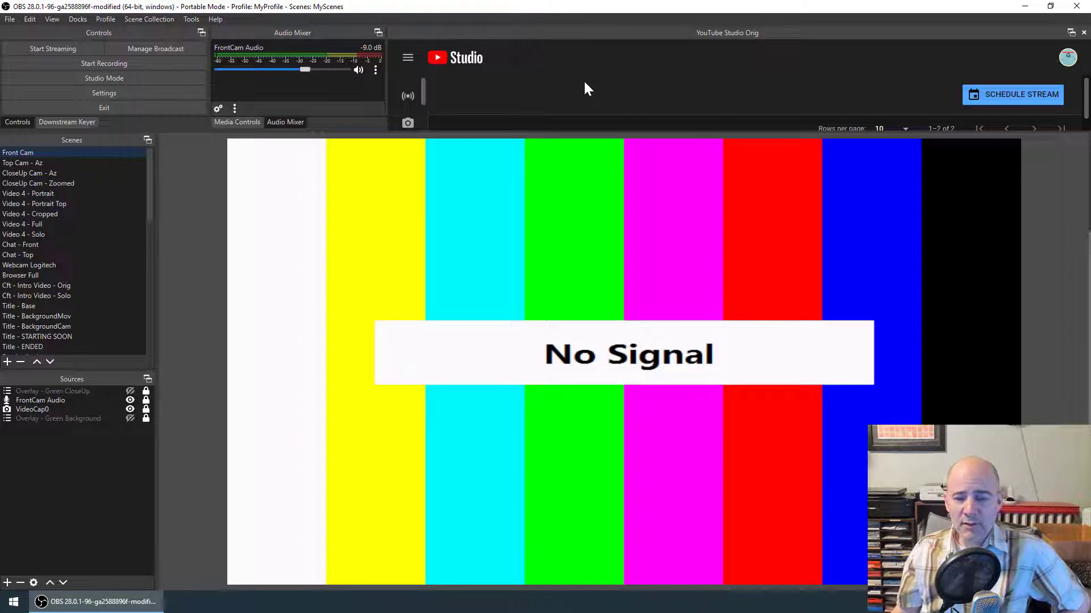
mouse_move(654, 92)
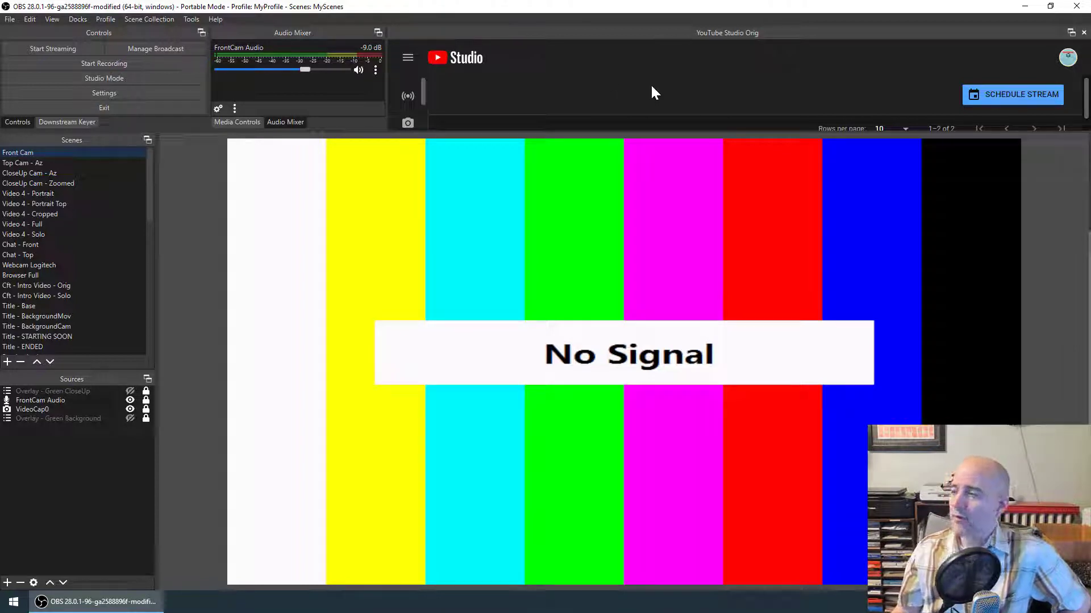
mouse_move(770, 60)
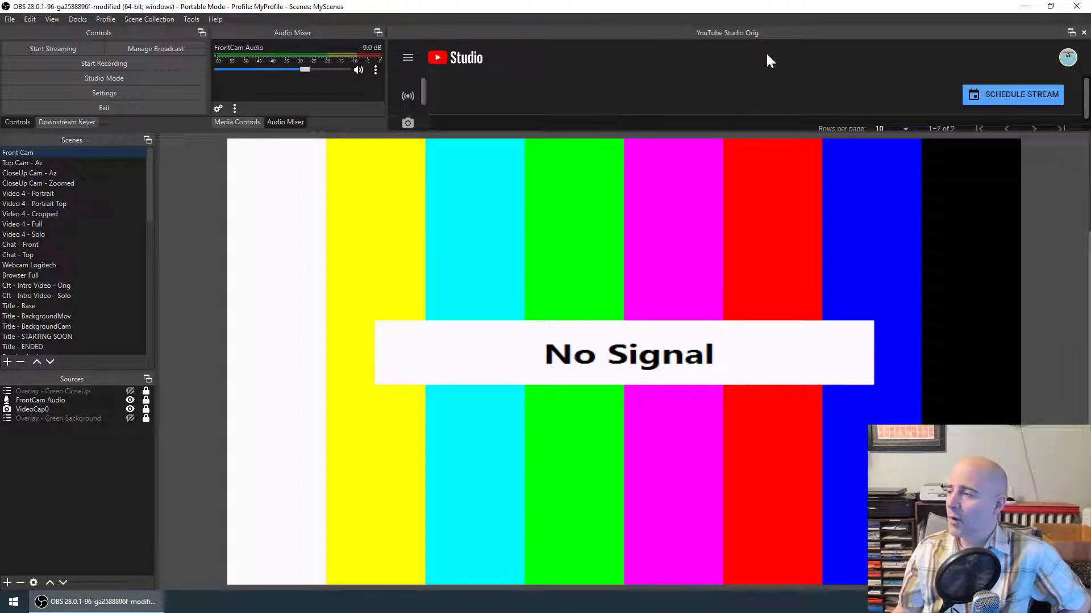
mouse_move(626, 83)
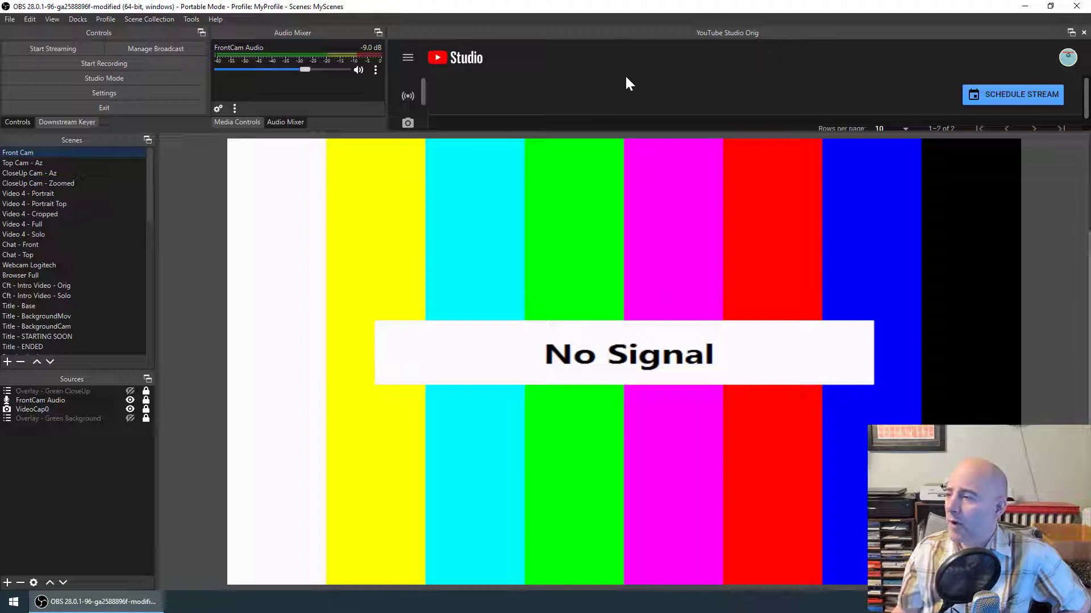
mouse_move(661, 95)
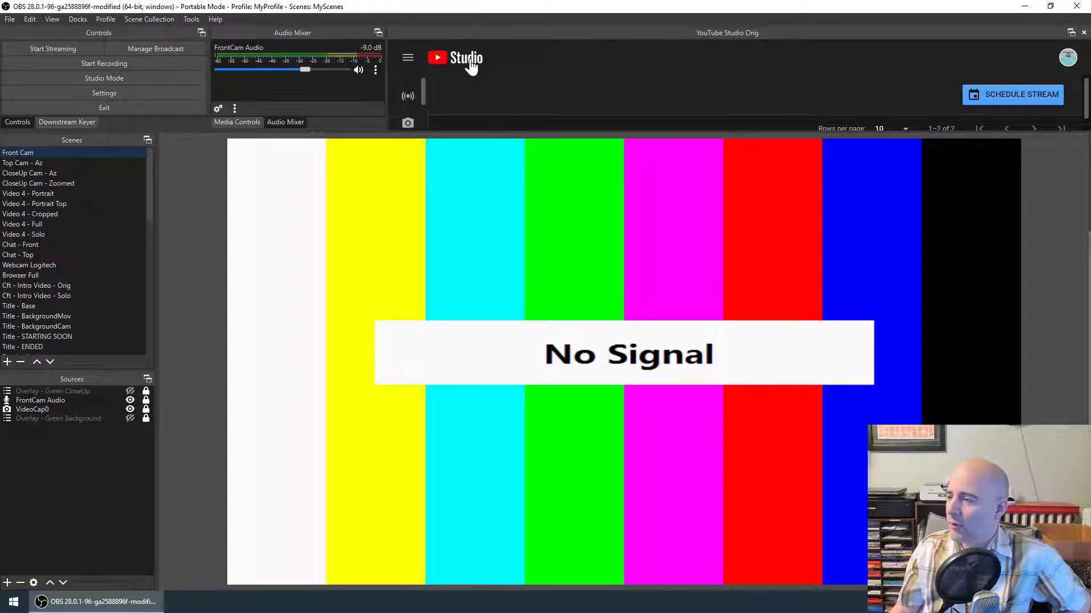
mouse_move(478, 135)
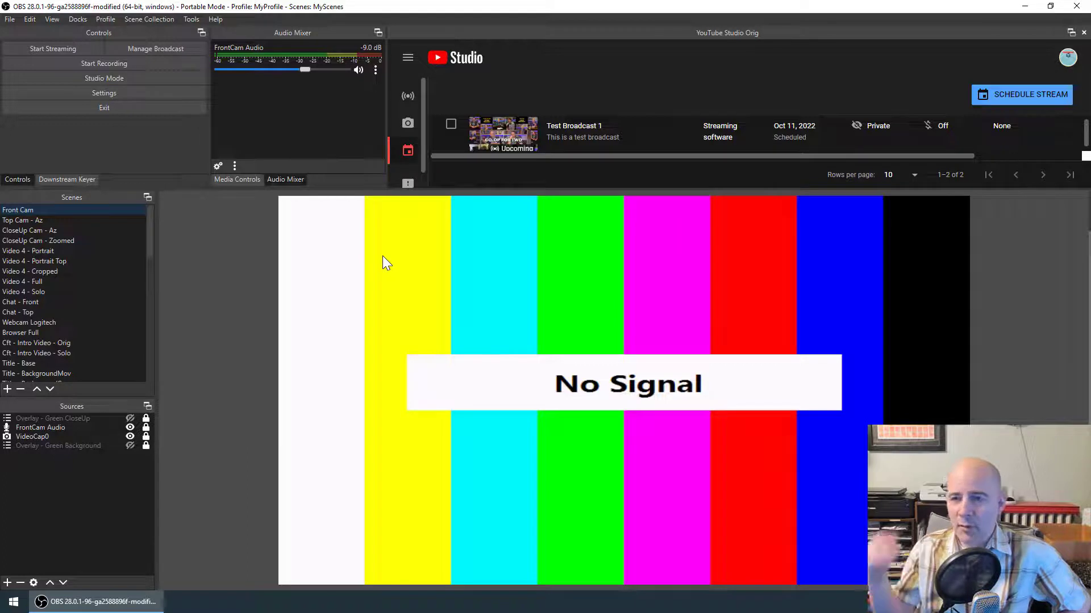
mouse_move(361, 266)
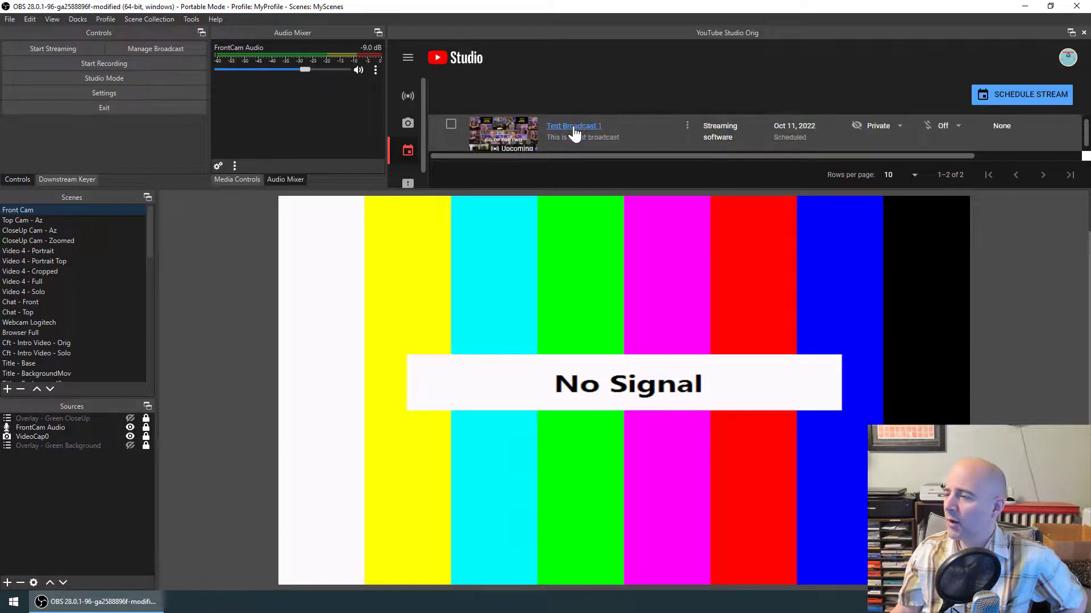
- Show Test Broadcast 1's live control page in the YouTube Studio Orig dock
left_click(573, 127)
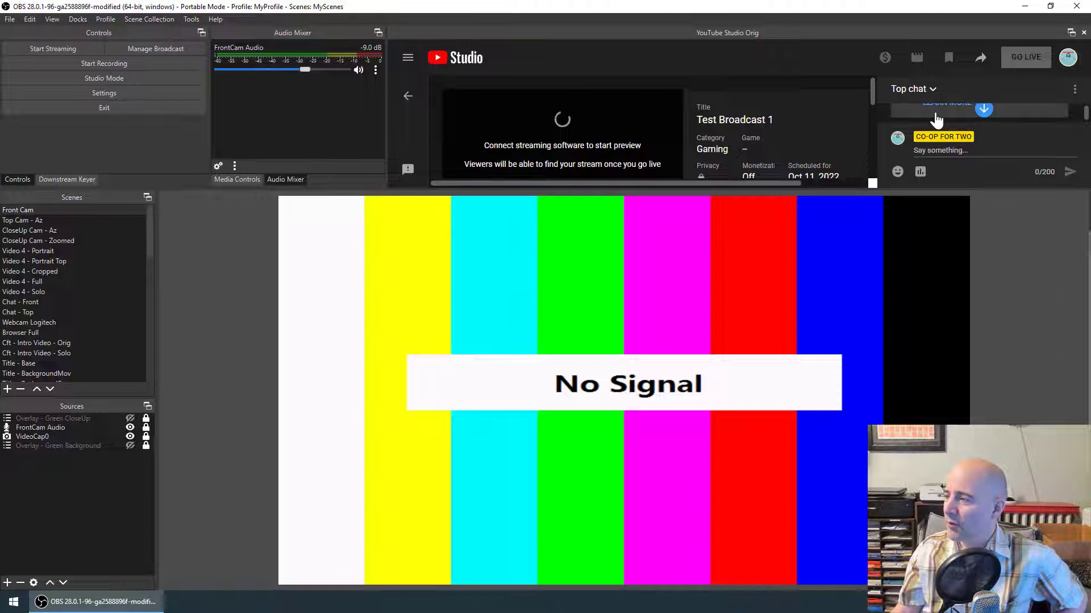
mouse_move(990, 416)
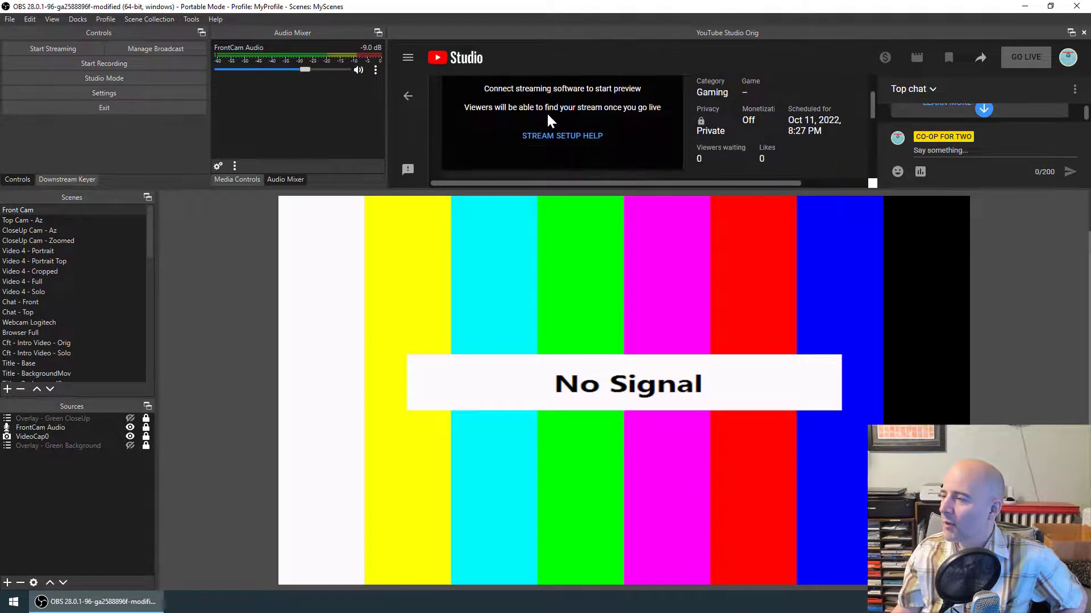
scroll("down", 3)
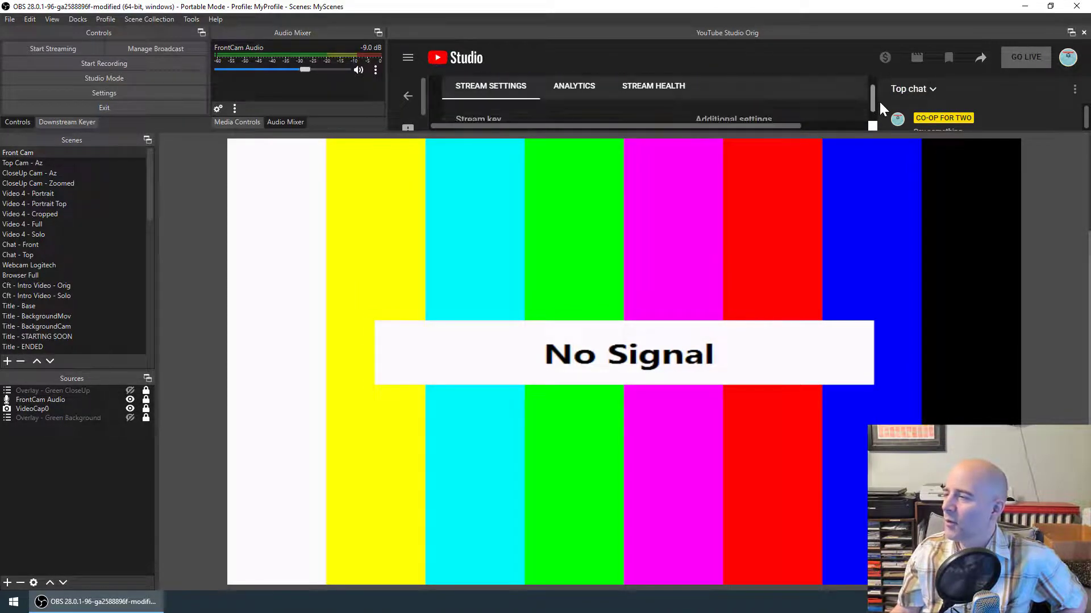
scroll("down", 3)
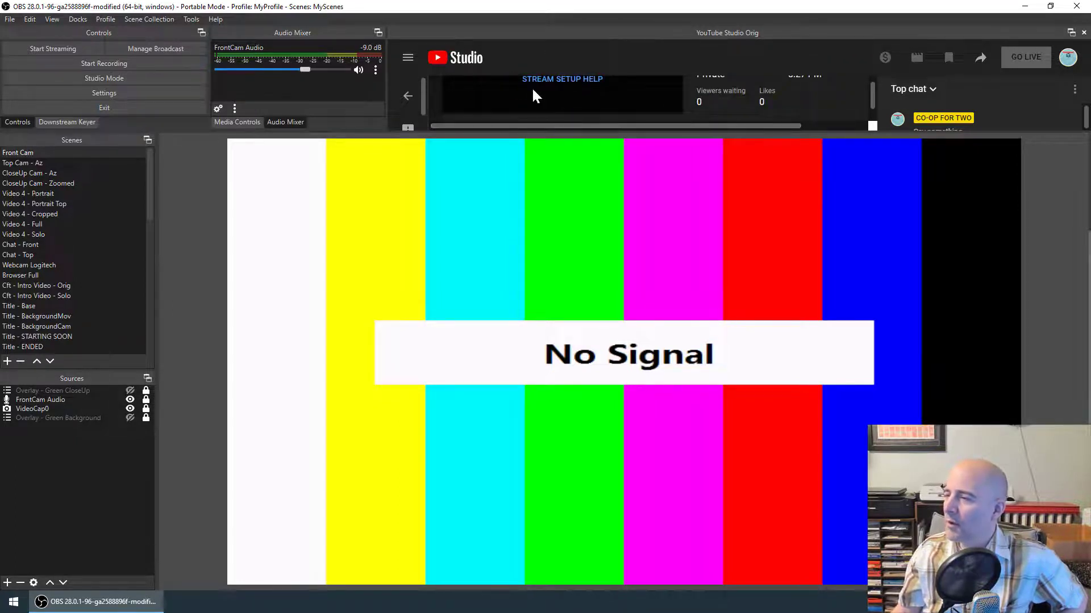
mouse_move(928, 32)
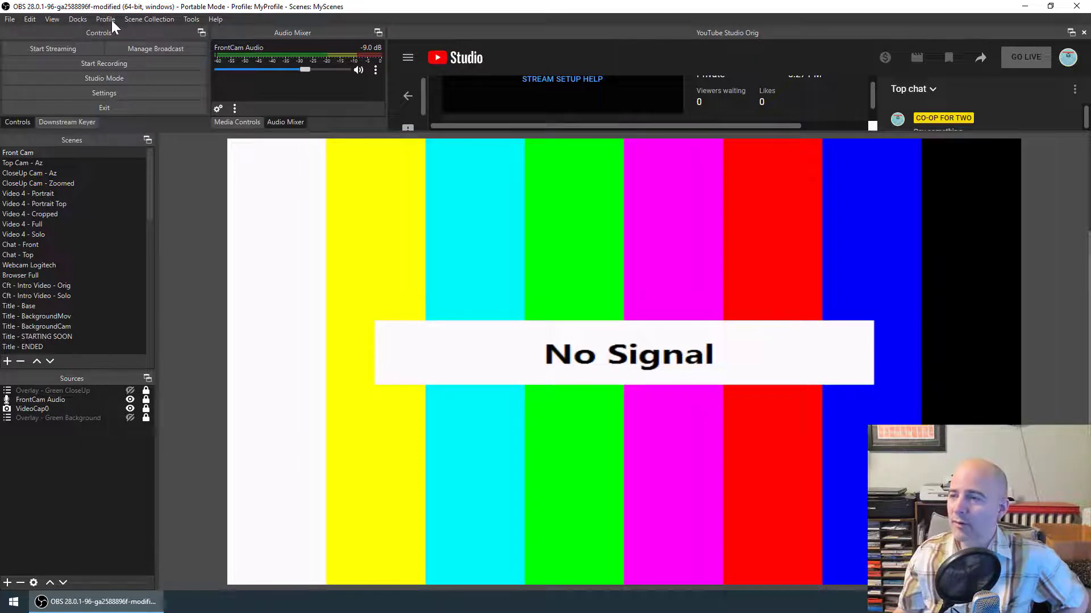
- Review the Custom Browser Docks list with the YouTube Studio CSS, then close the YouTube Studio Orig dock
left_click(78, 20)
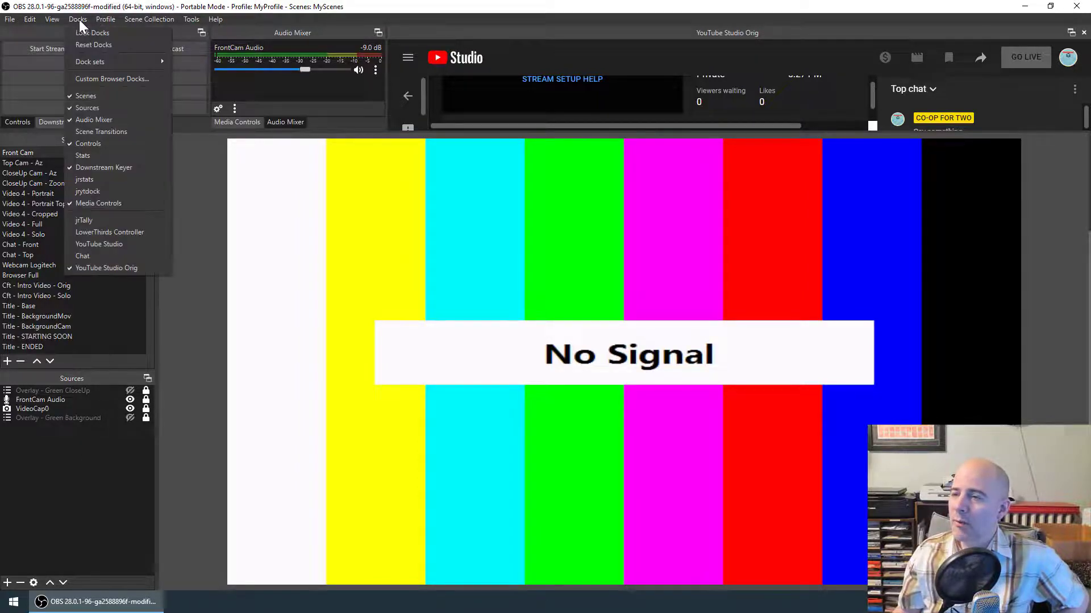
left_click(112, 79)
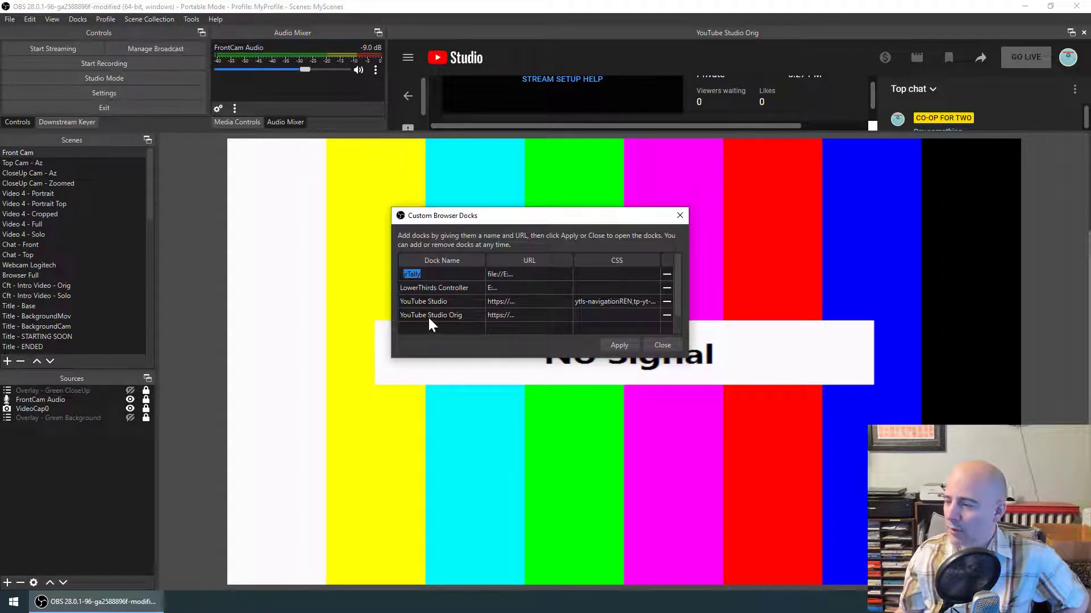
mouse_move(569, 265)
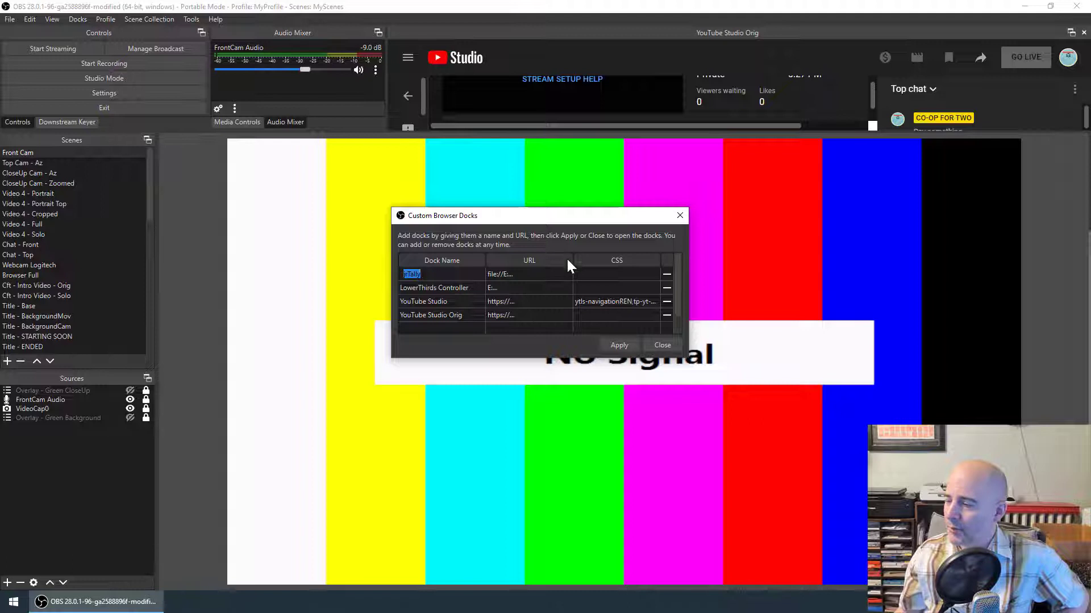
mouse_move(614, 266)
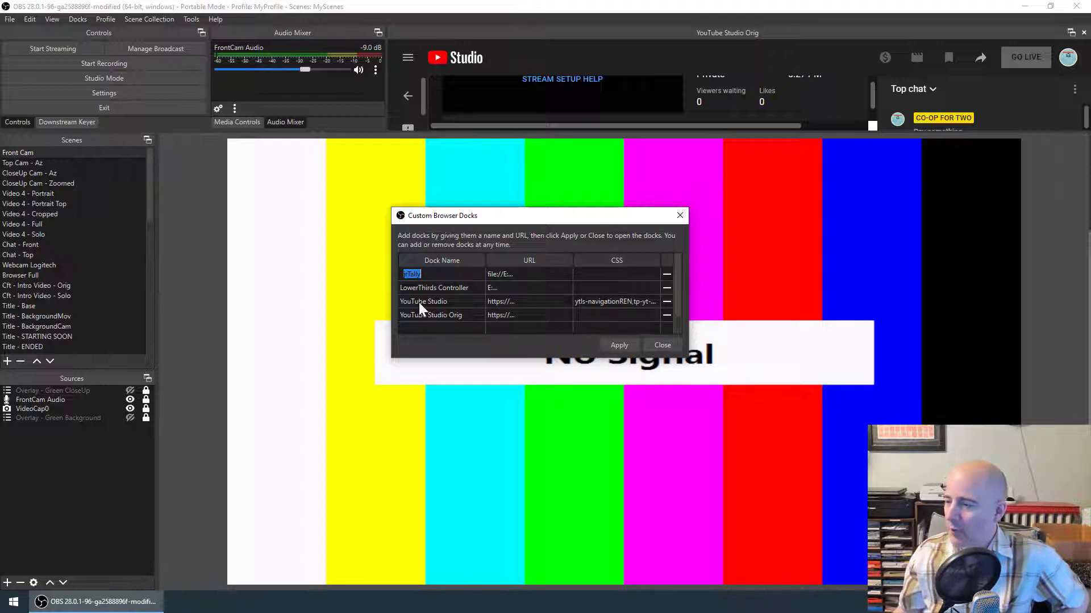
mouse_move(476, 308)
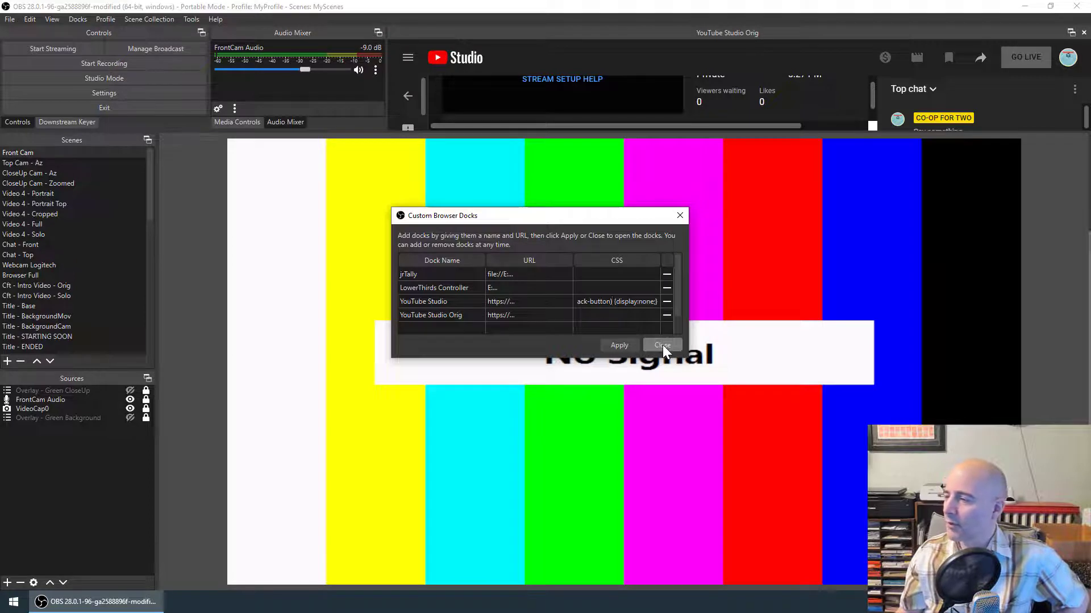
left_click(661, 345)
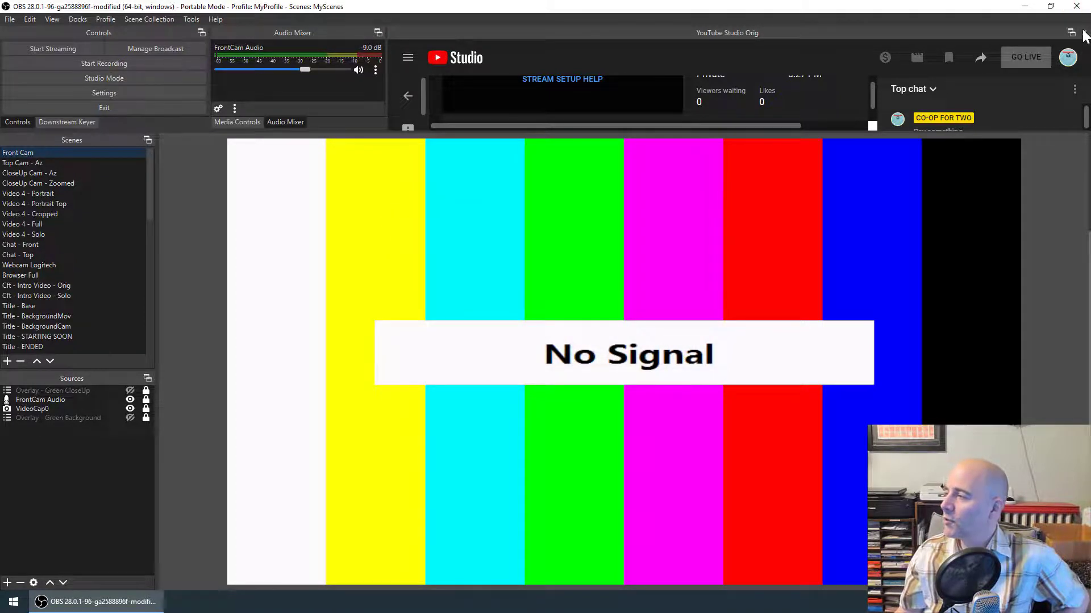
left_click(77, 19)
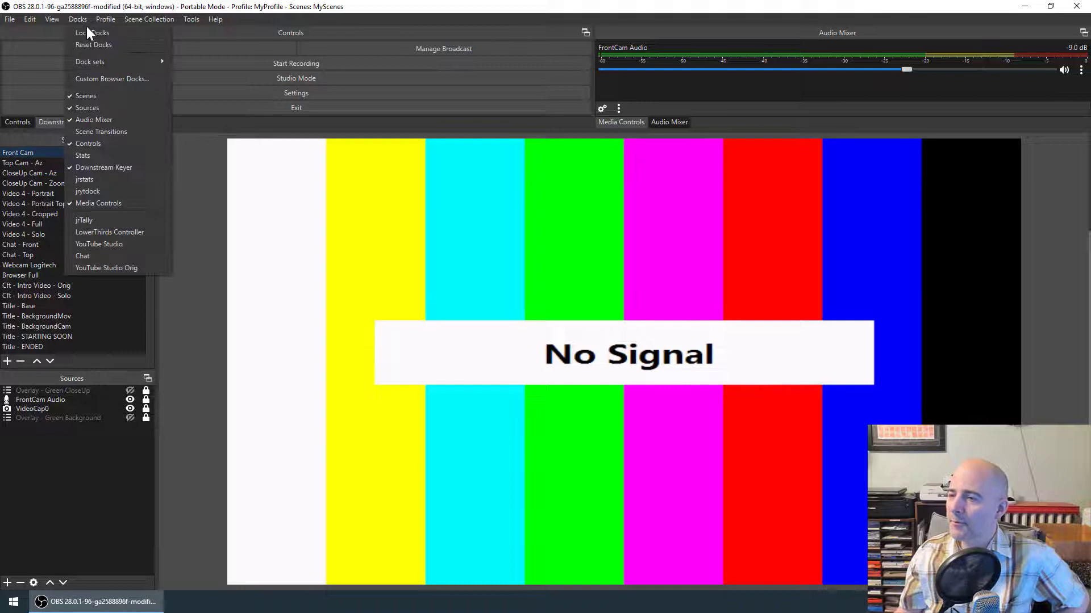
- Enable the CSS-styled YouTube Studio dock from the Docks menu, listing Test Broadcast 1
left_click(98, 244)
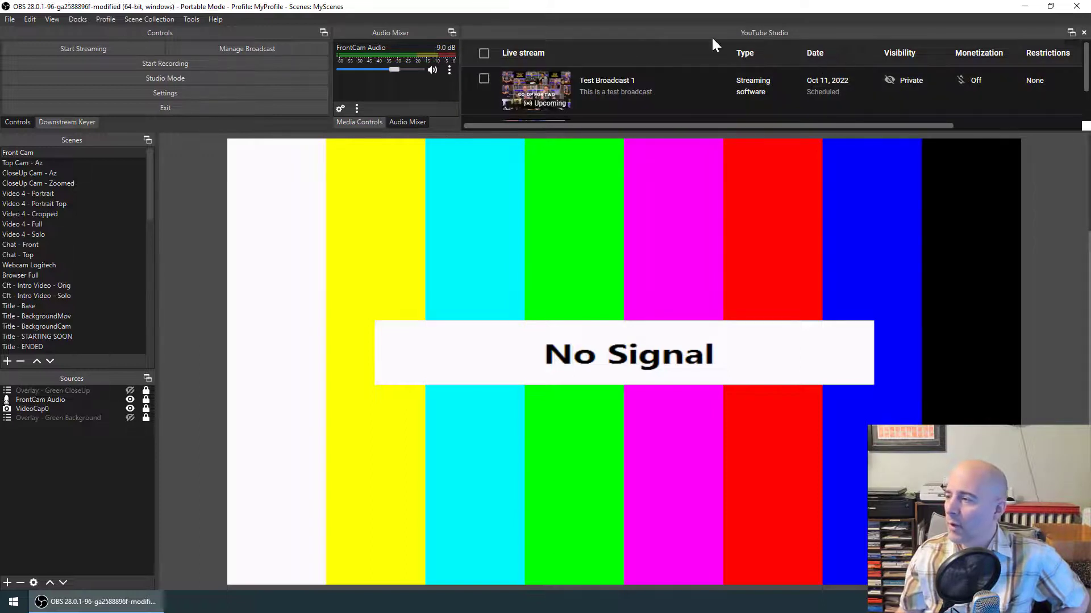
mouse_move(693, 70)
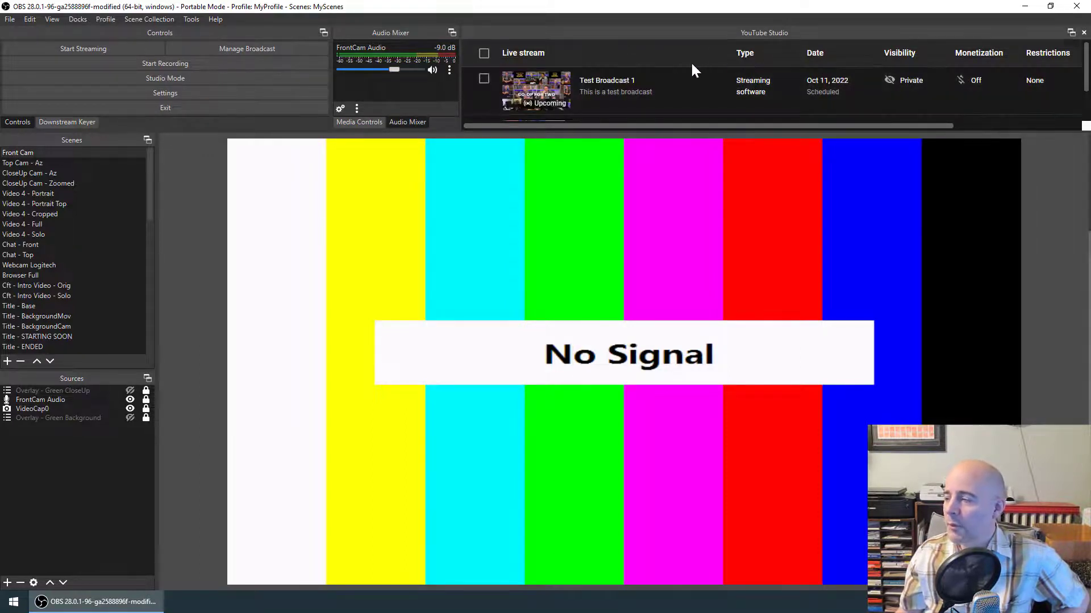
mouse_move(720, 55)
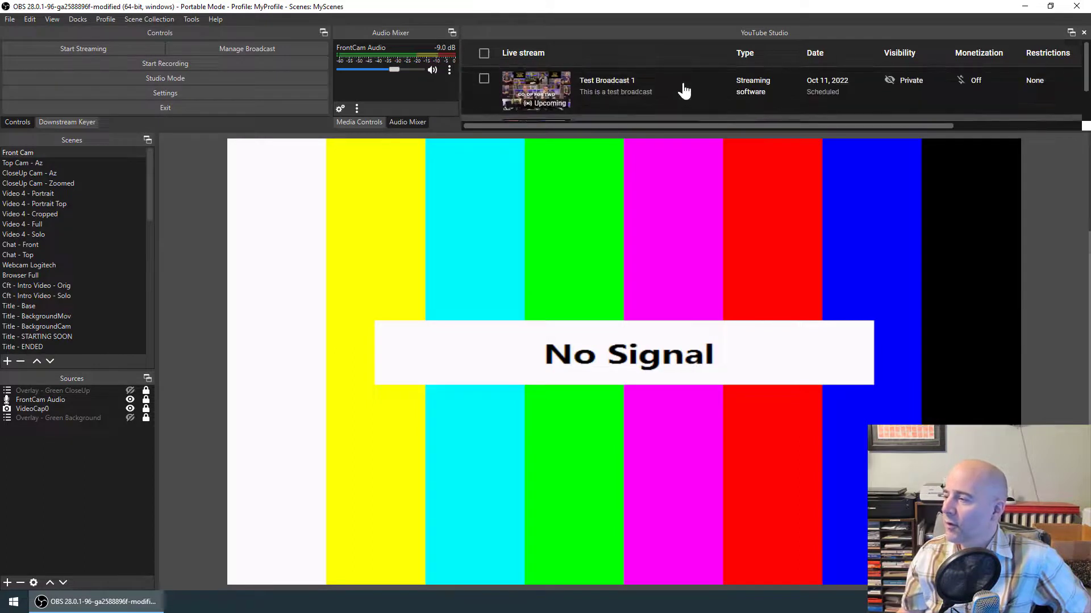
mouse_move(699, 47)
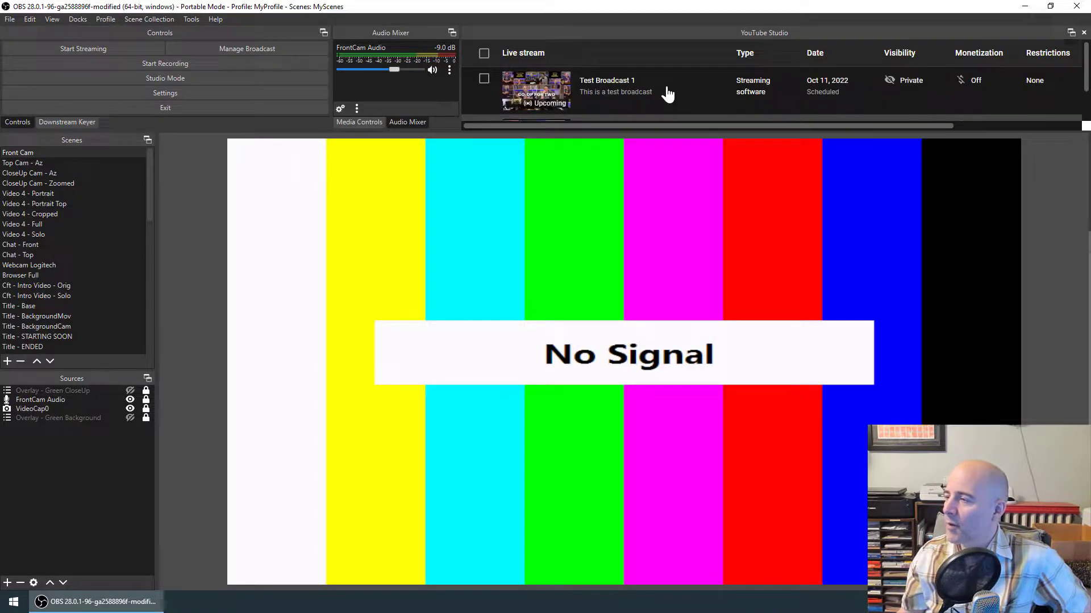
- View Test Broadcast 1's Stream Health page, reporting no incoming stream data
left_click(607, 91)
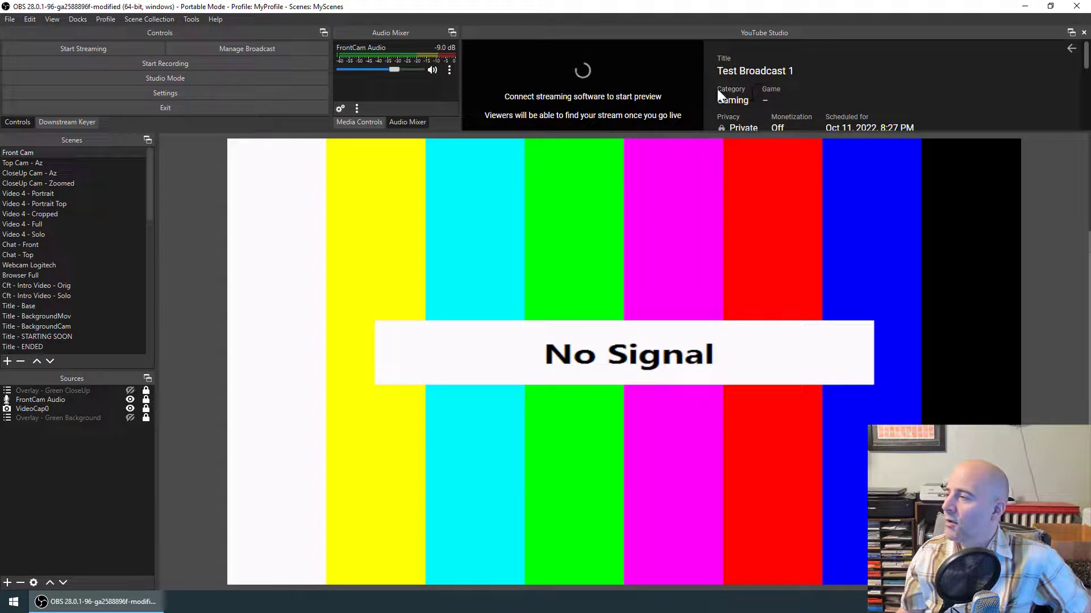
mouse_move(1056, 70)
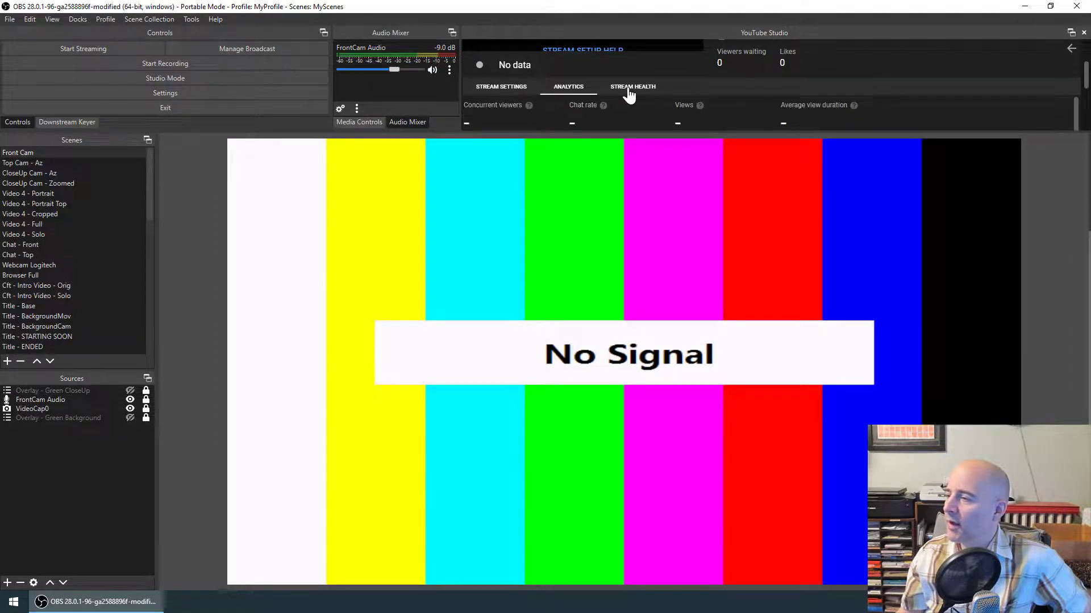
left_click(633, 87)
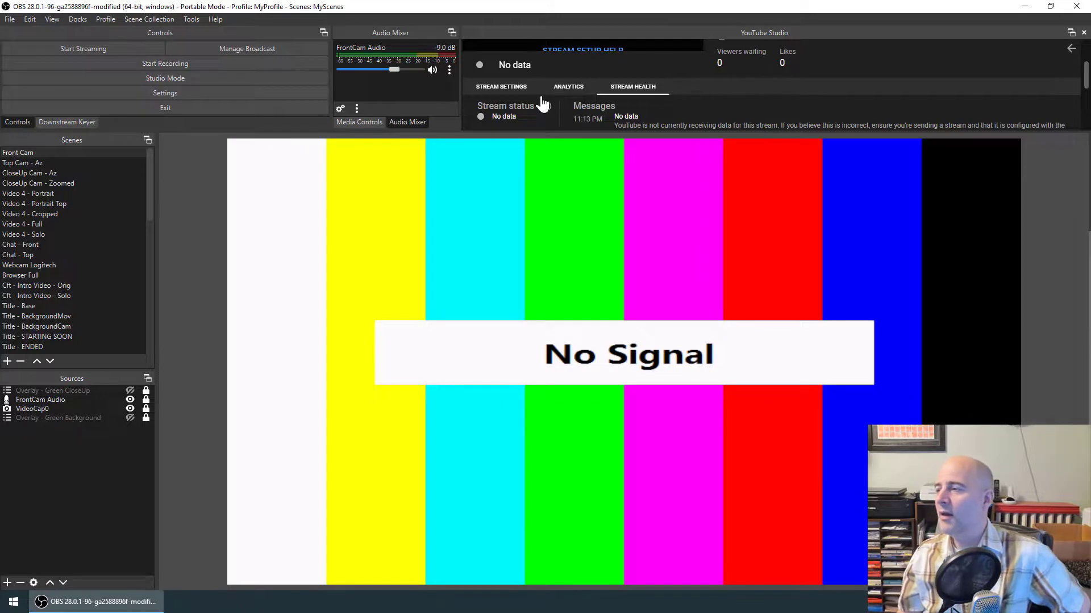
mouse_move(118, 39)
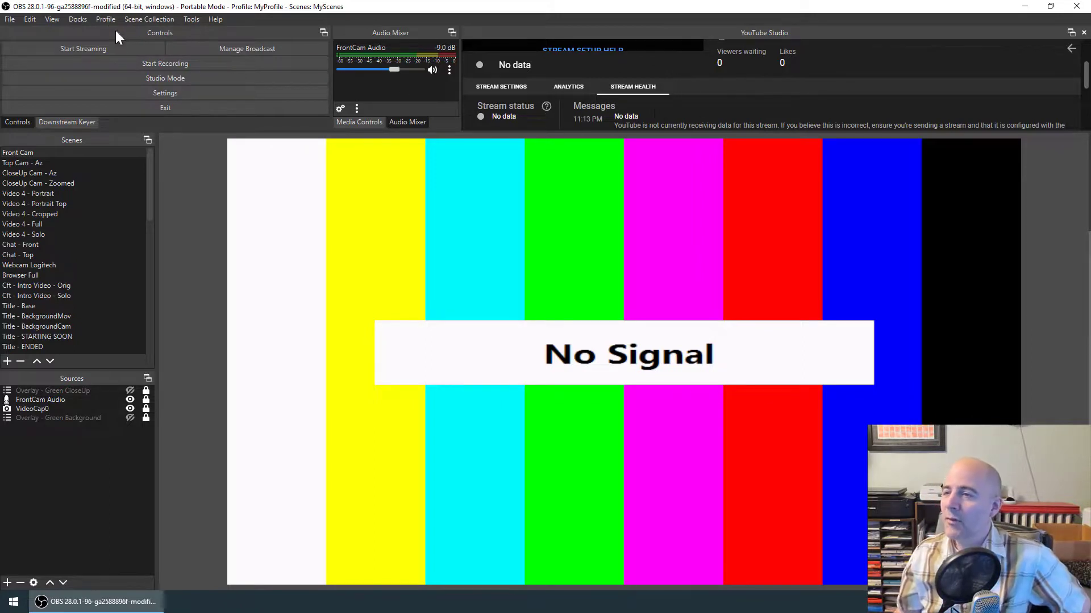
mouse_move(155, 97)
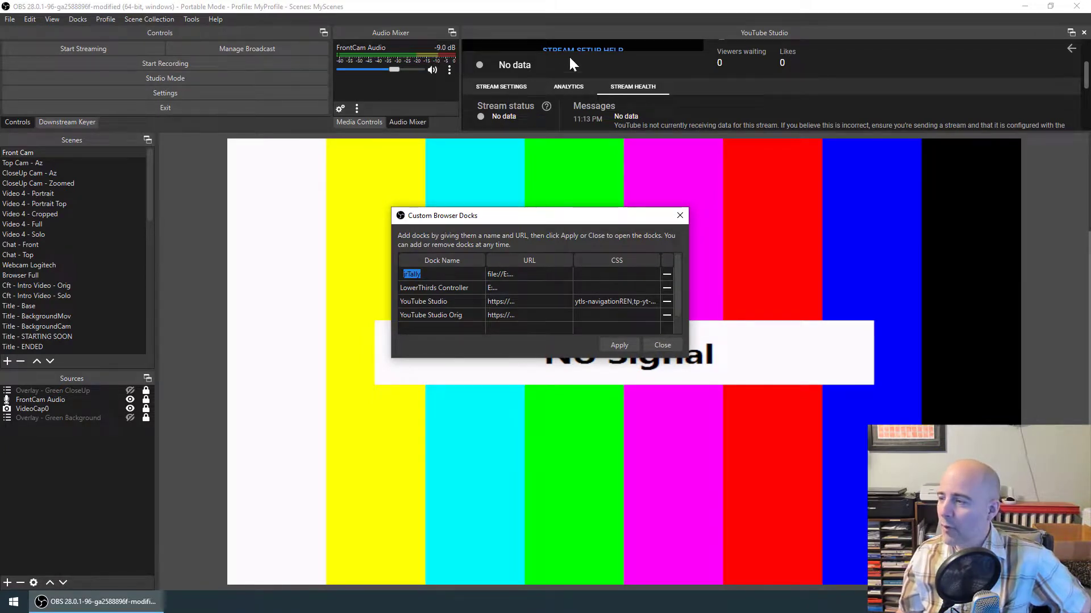
mouse_move(650, 287)
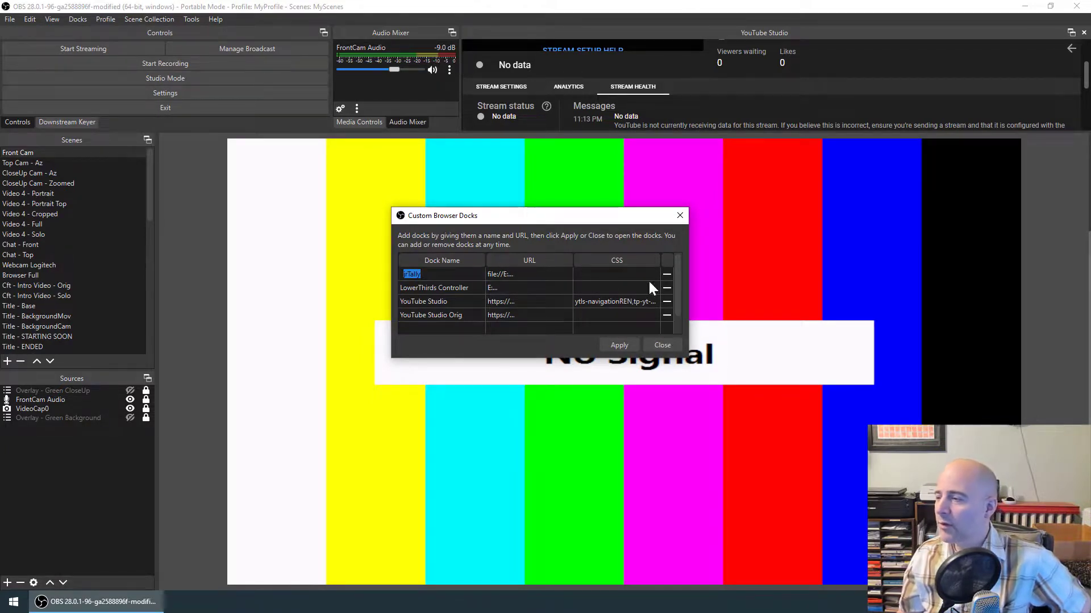
left_click(661, 345)
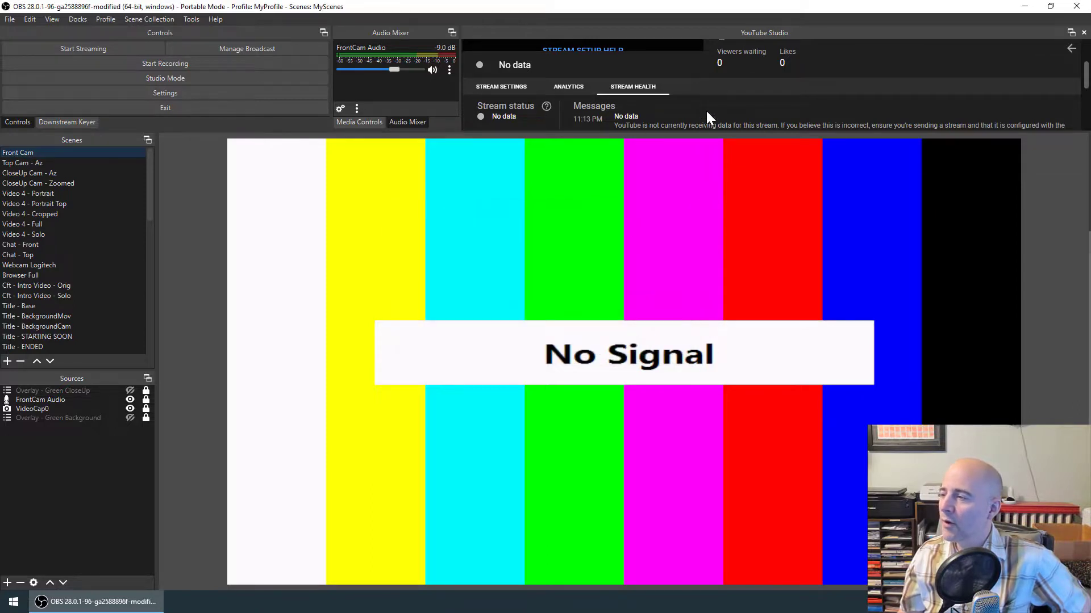
mouse_move(458, 117)
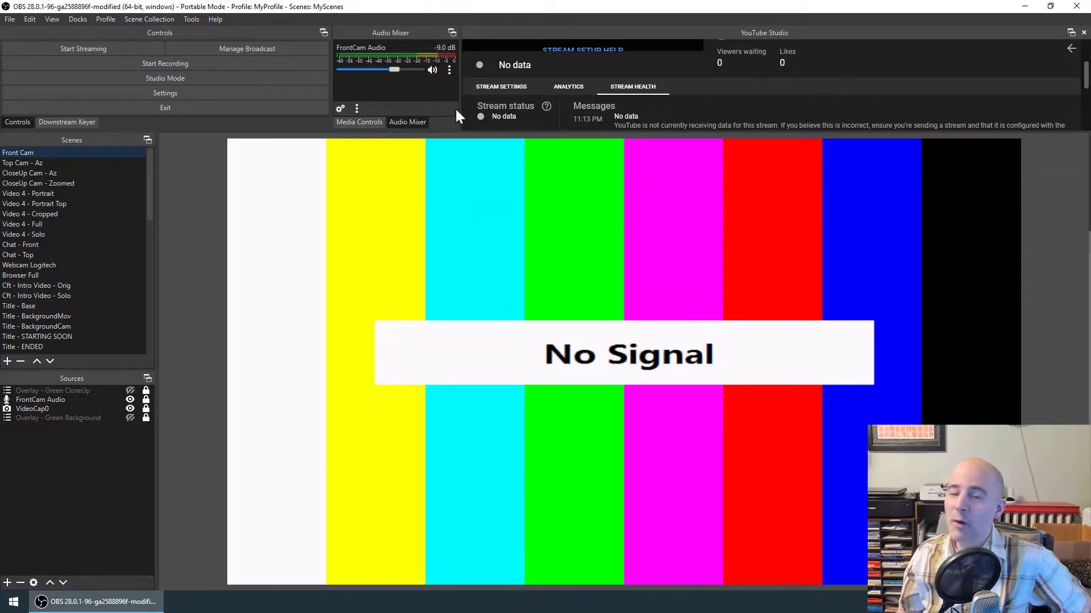